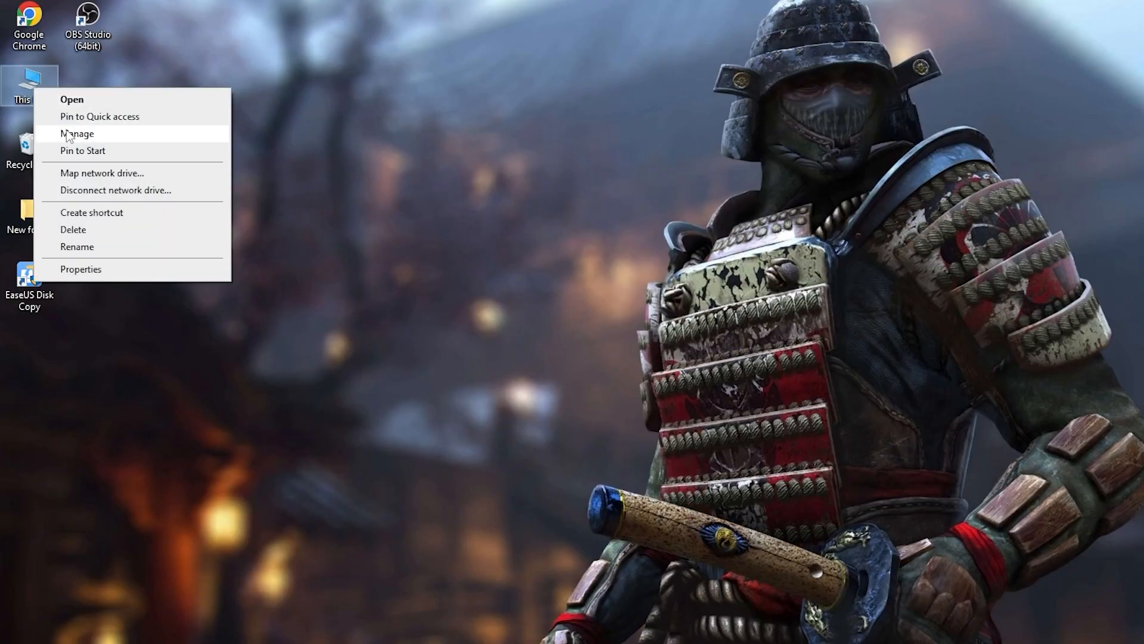
# Open Computer Management from This PC and view Disk Management.
pyautogui.click(76, 133)
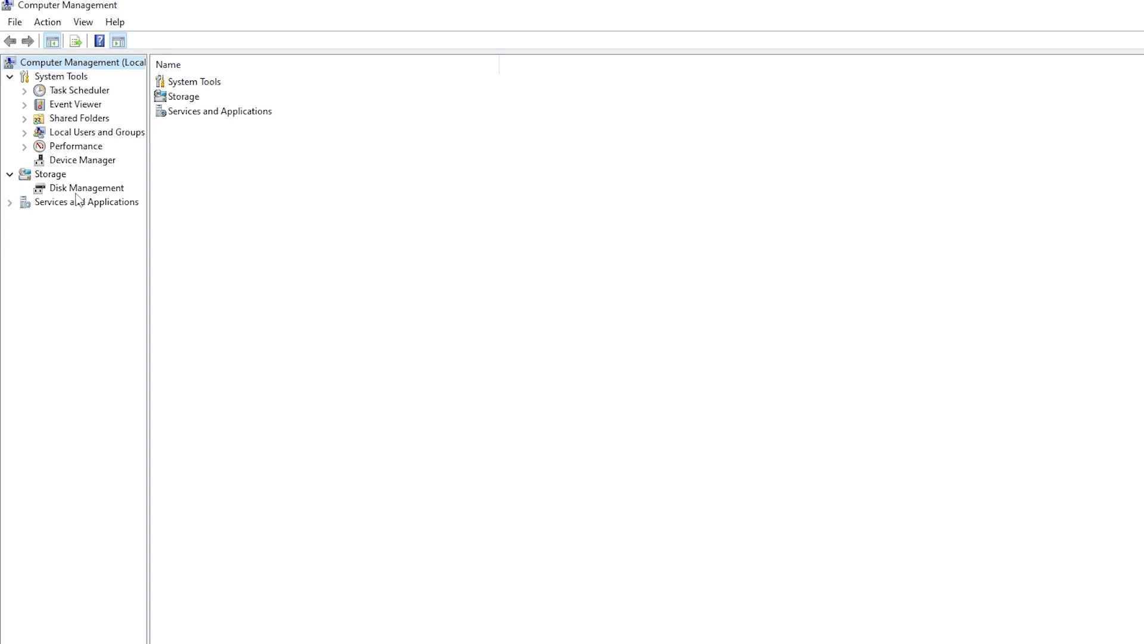
pyautogui.click(86, 189)
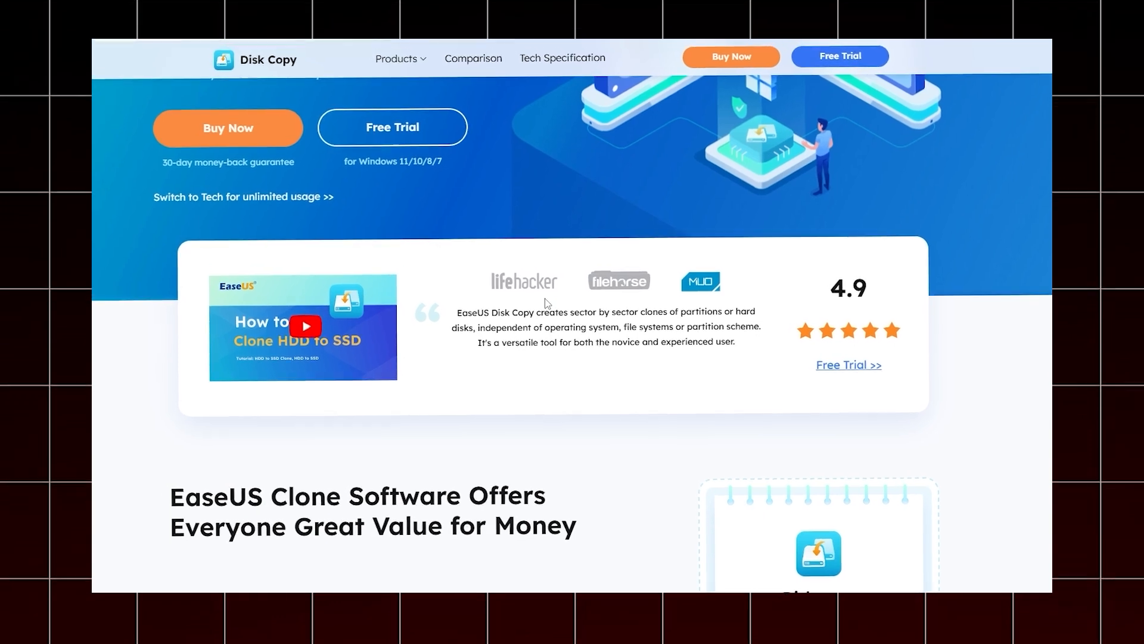
pyautogui.scroll(-3)
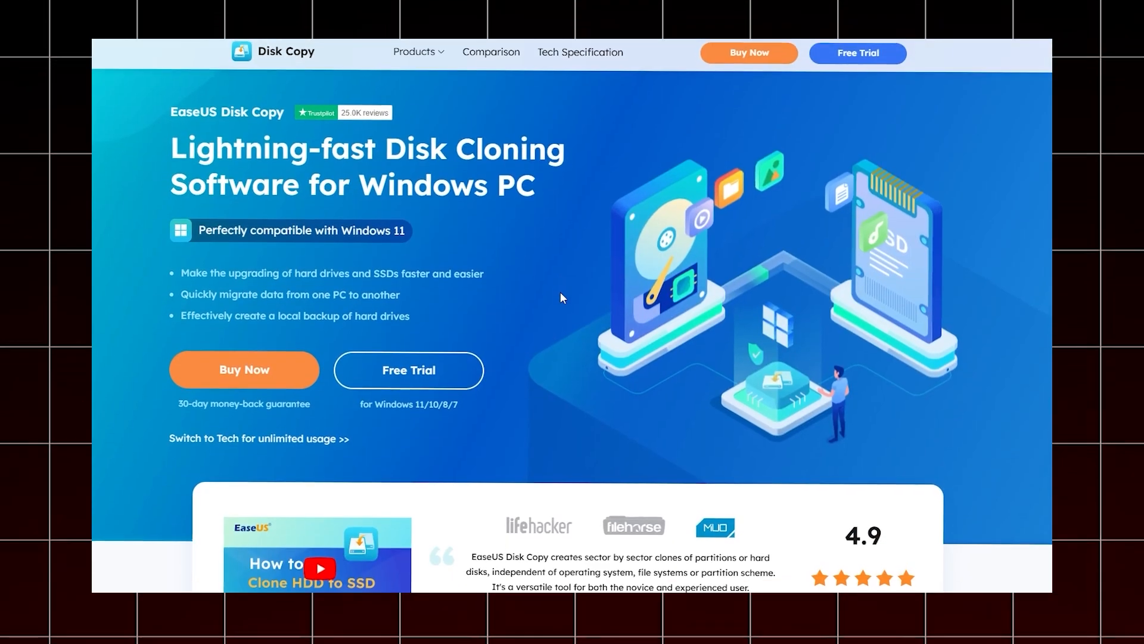
pyautogui.scroll(-3)
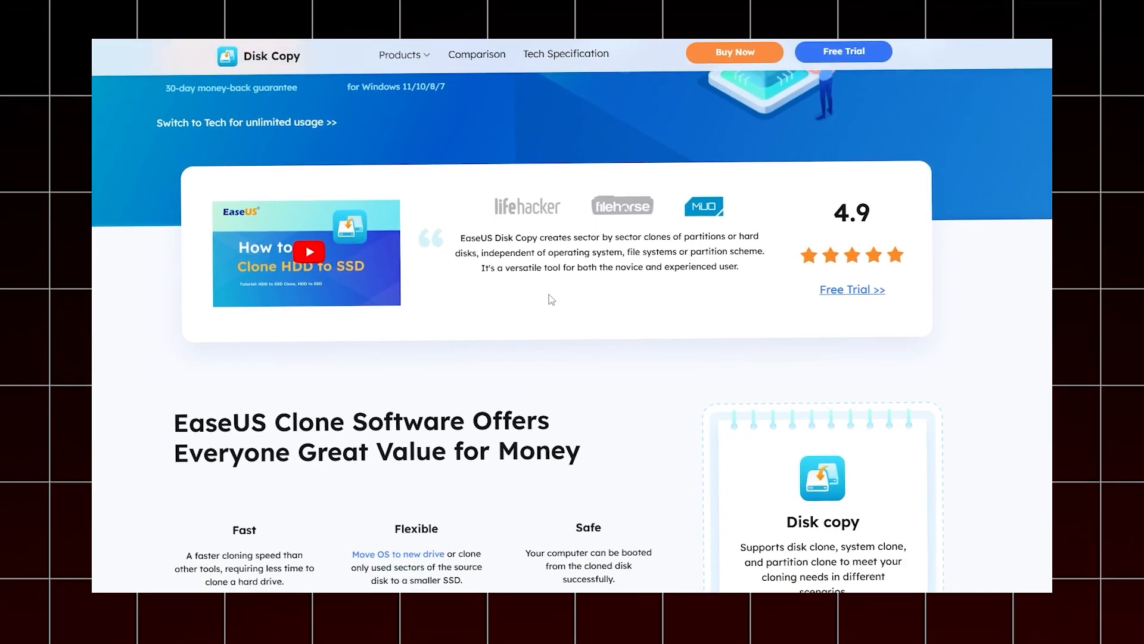
pyautogui.scroll(-3)
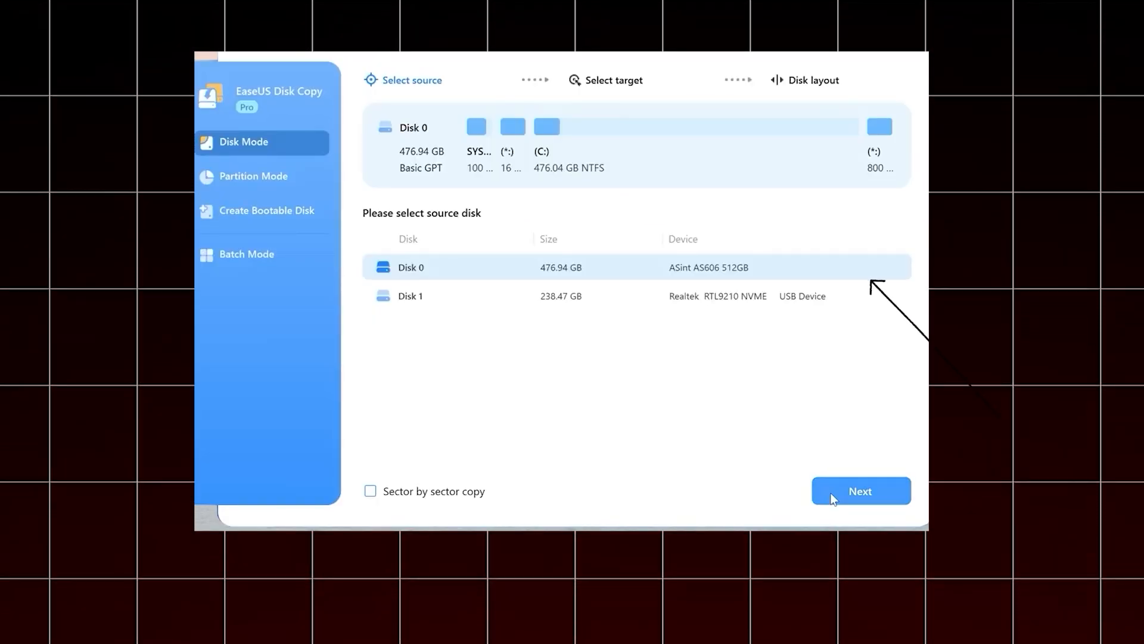
# Pick 476.94 GB Disk 0 as source and 238.47 GB Disk 1 as target.
pyautogui.click(859, 491)
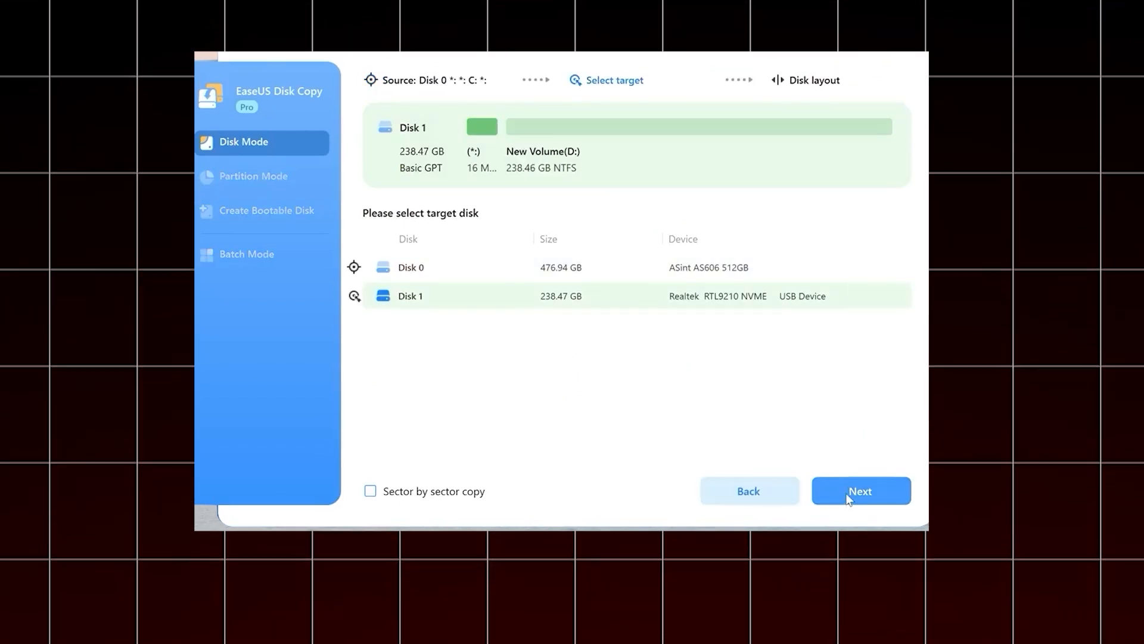
pyautogui.click(859, 490)
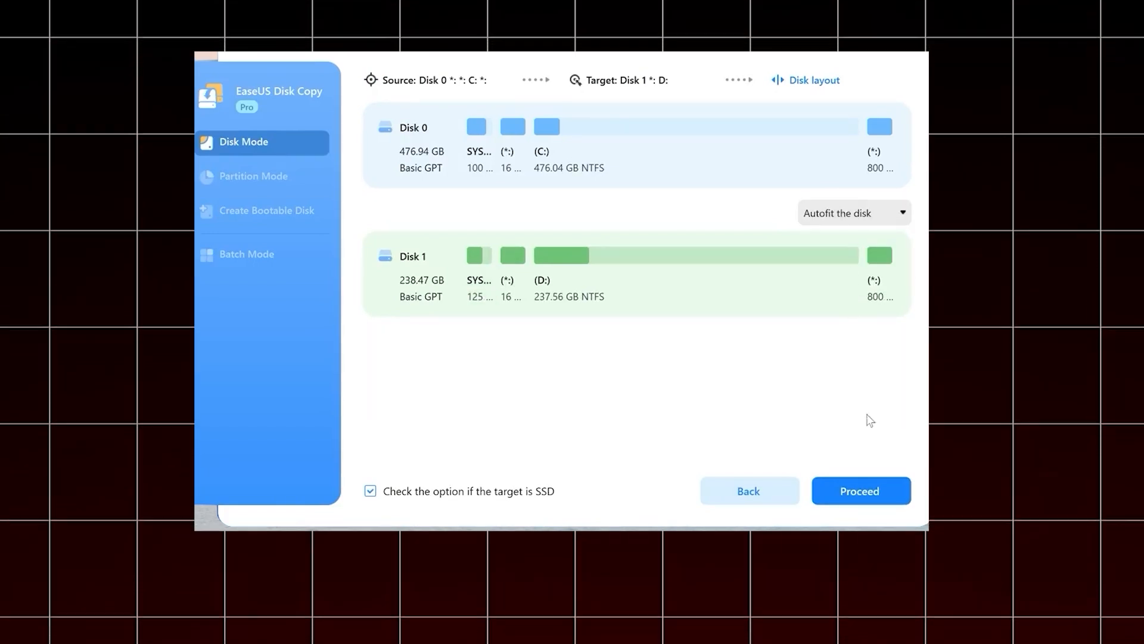
# Choose Edit disk layout, proceed, and accept erasing Disk 1 to start copying.
pyautogui.click(370, 490)
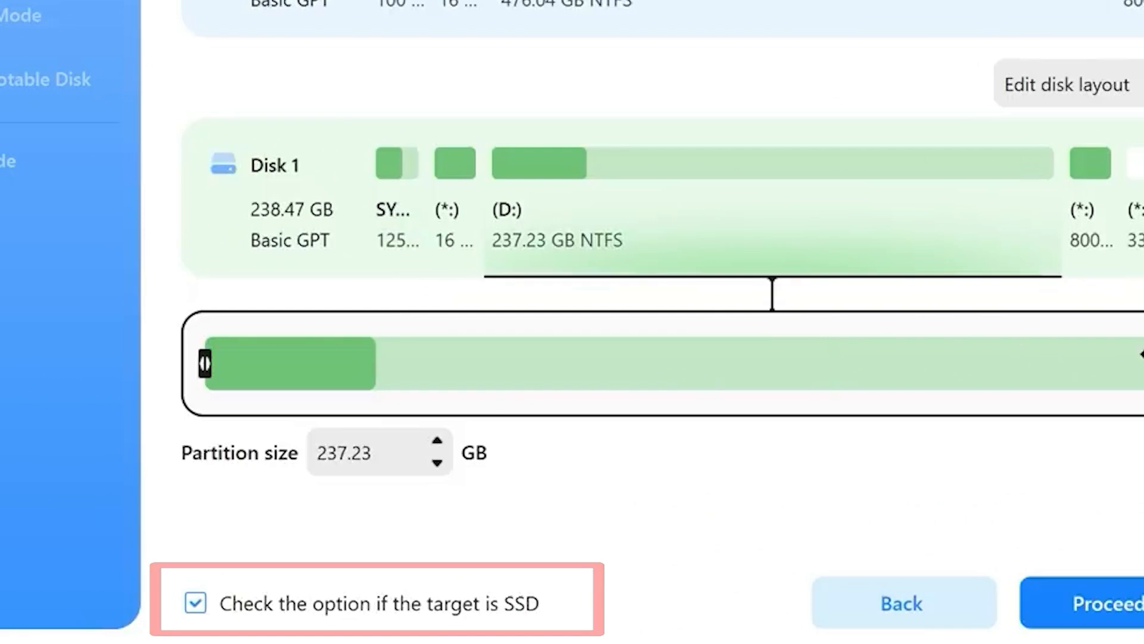
pyautogui.click(1095, 603)
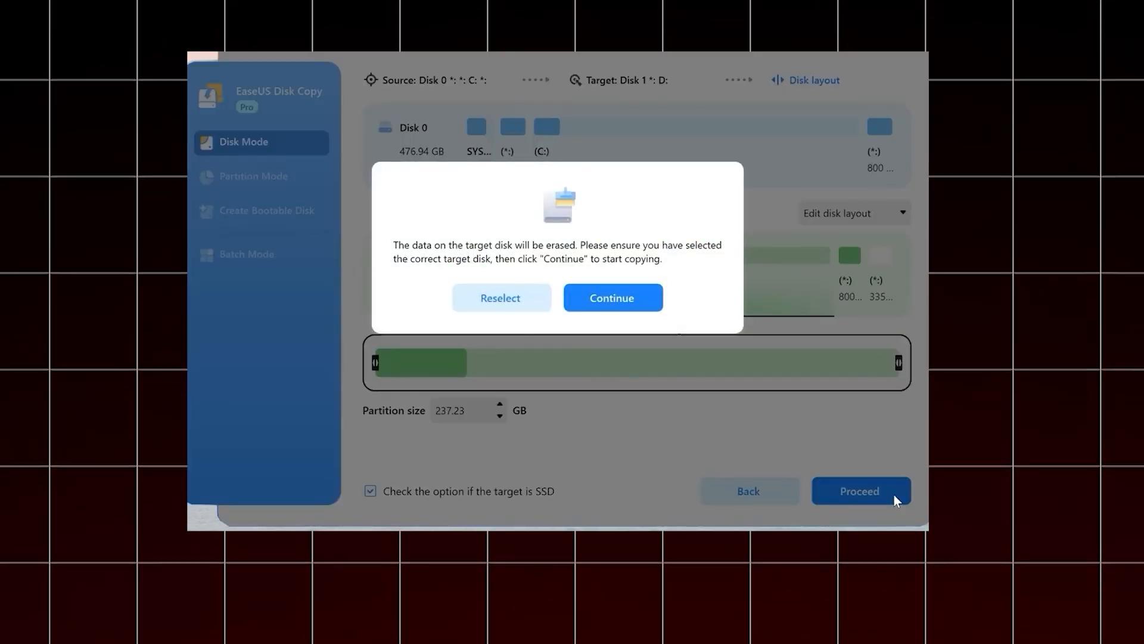
pyautogui.click(611, 298)
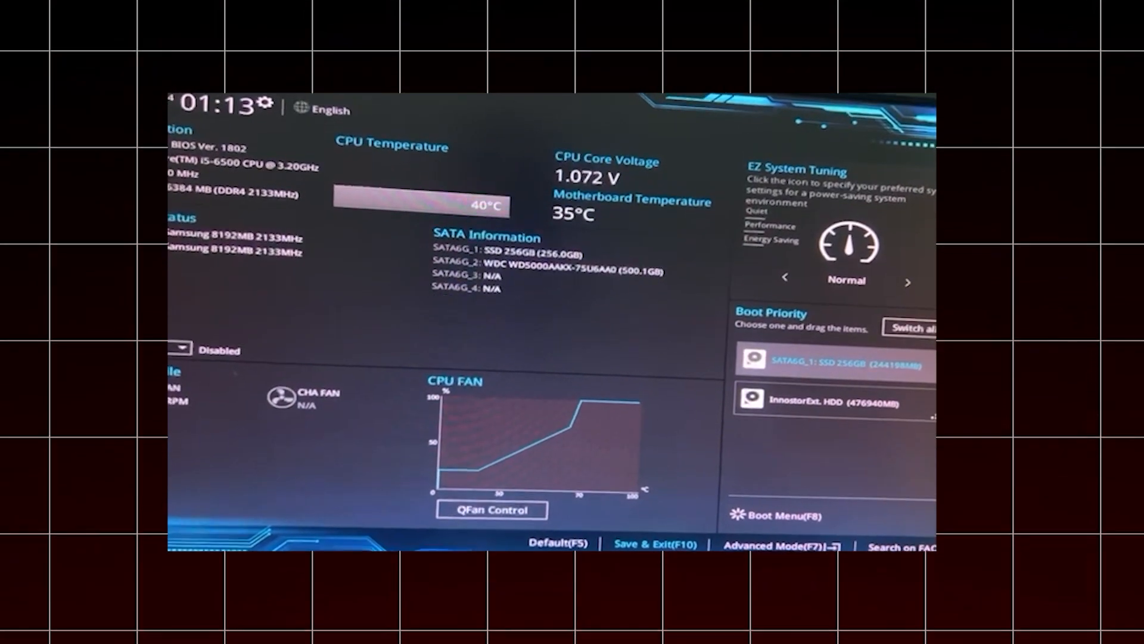
# Save and exit the ASUS UEFI setup with F10, confirming the reset.
pyautogui.click(651, 543)
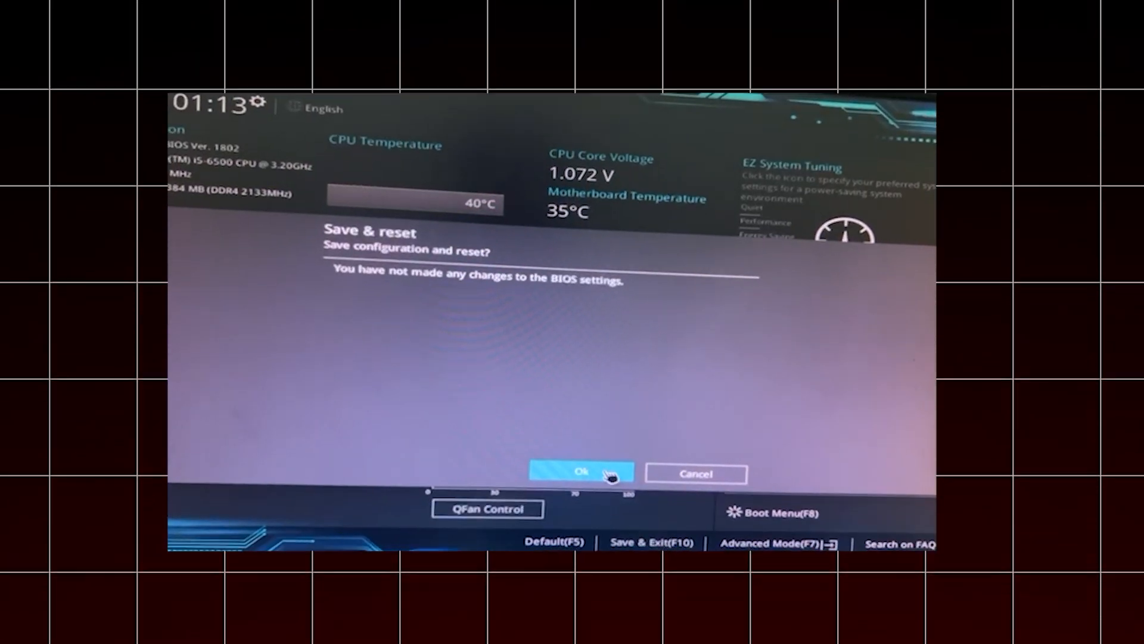
pyautogui.click(582, 472)
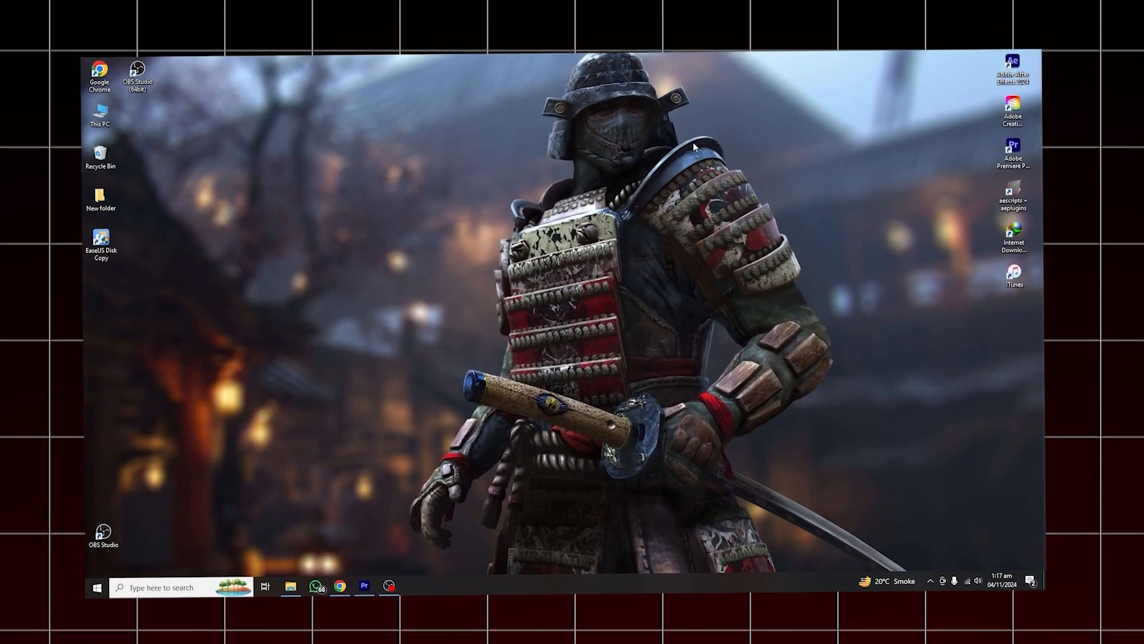
# Double-click a desktop item after Windows boots from the cloned SSD.
pyautogui.doubleClick(100, 113)
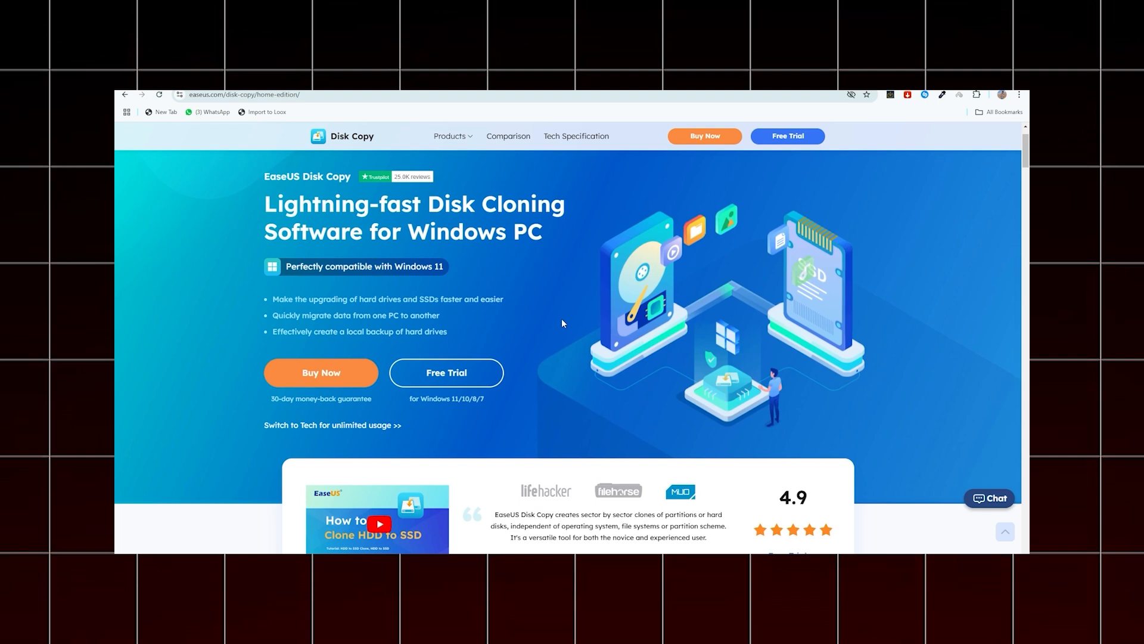
pyautogui.scroll(-3)
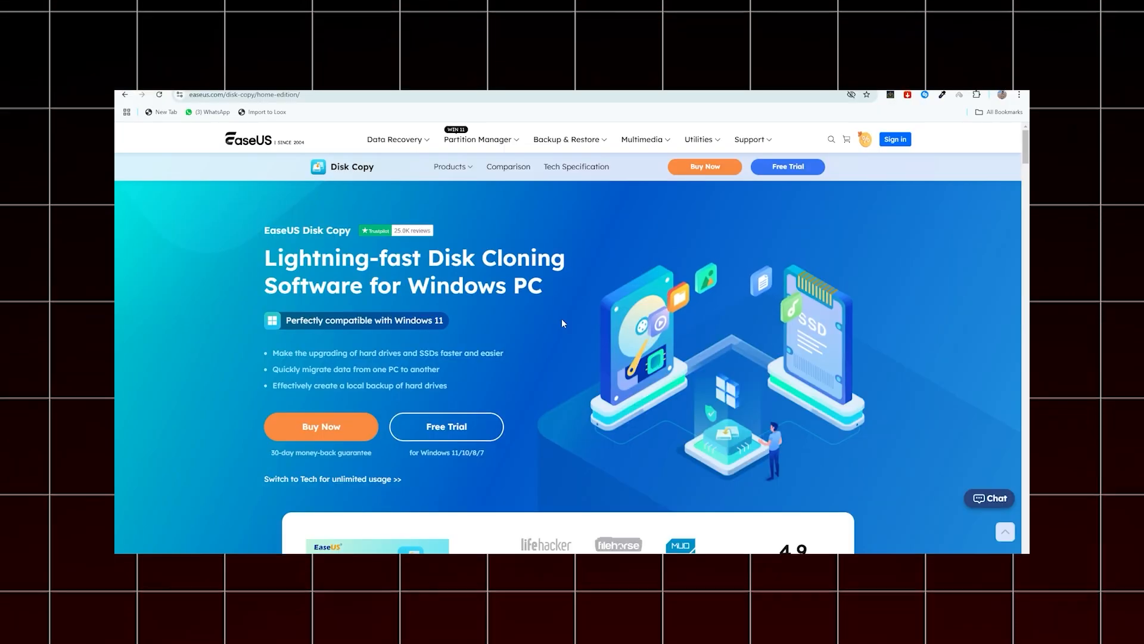
pyautogui.scroll(-3)
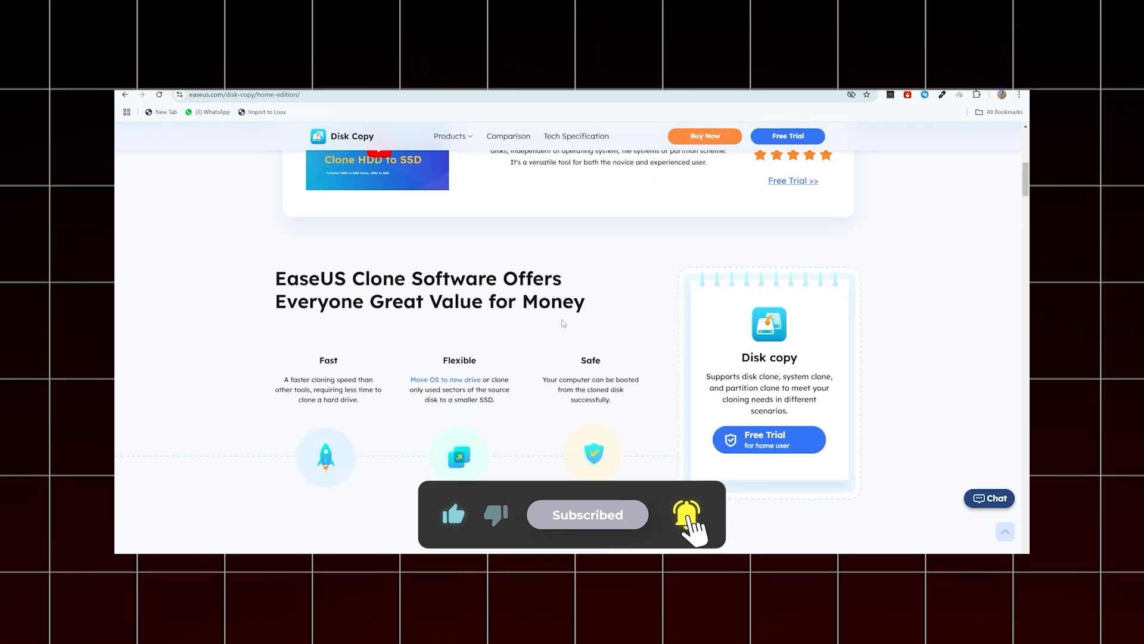
pyautogui.scroll(-3)
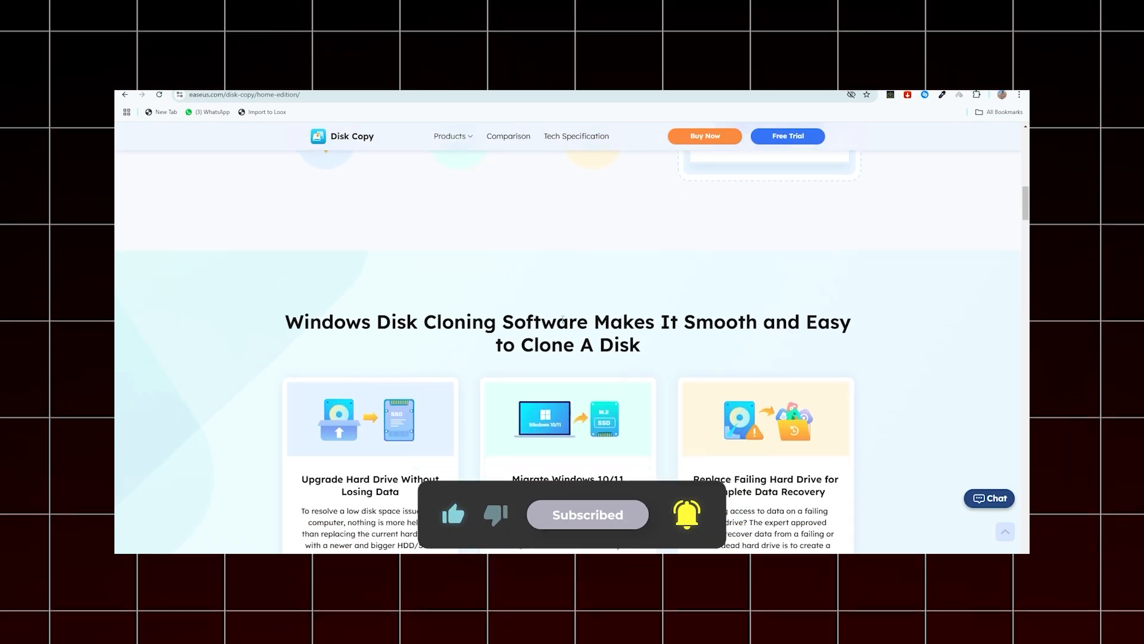